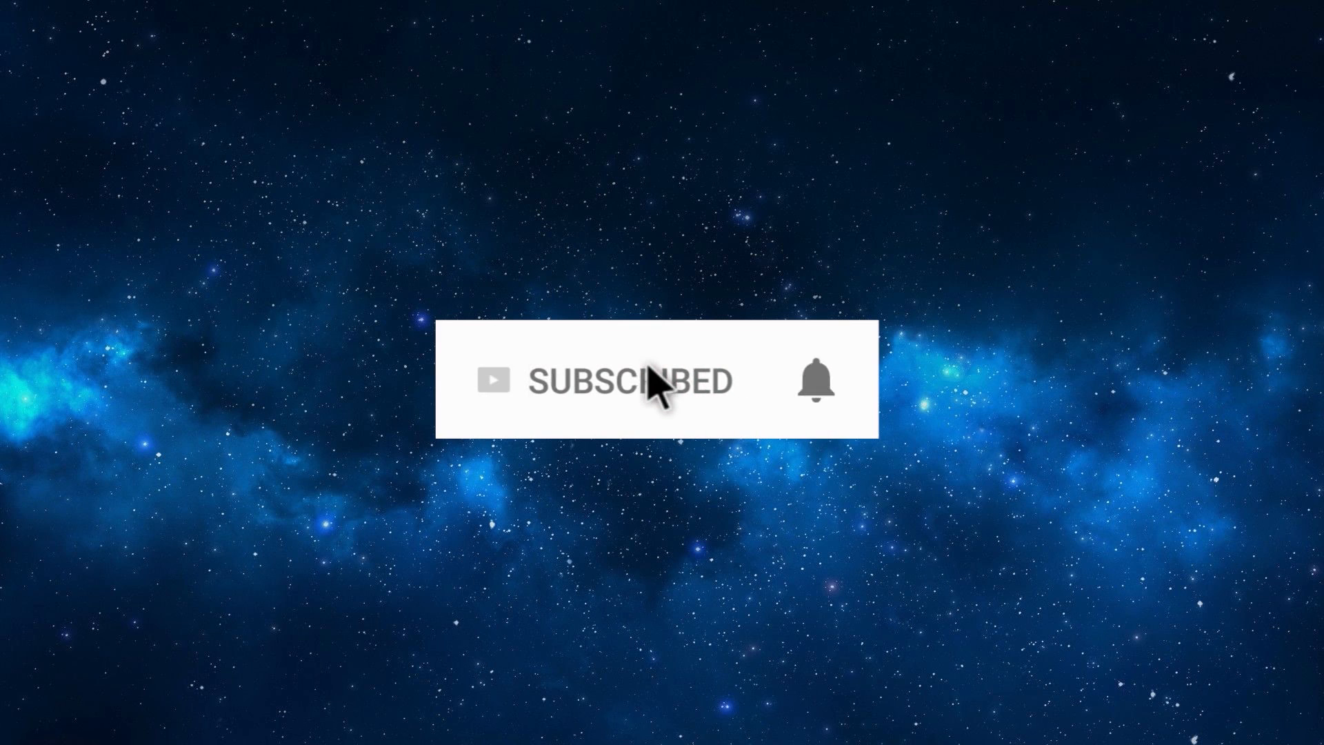
mouse_move(821, 394)
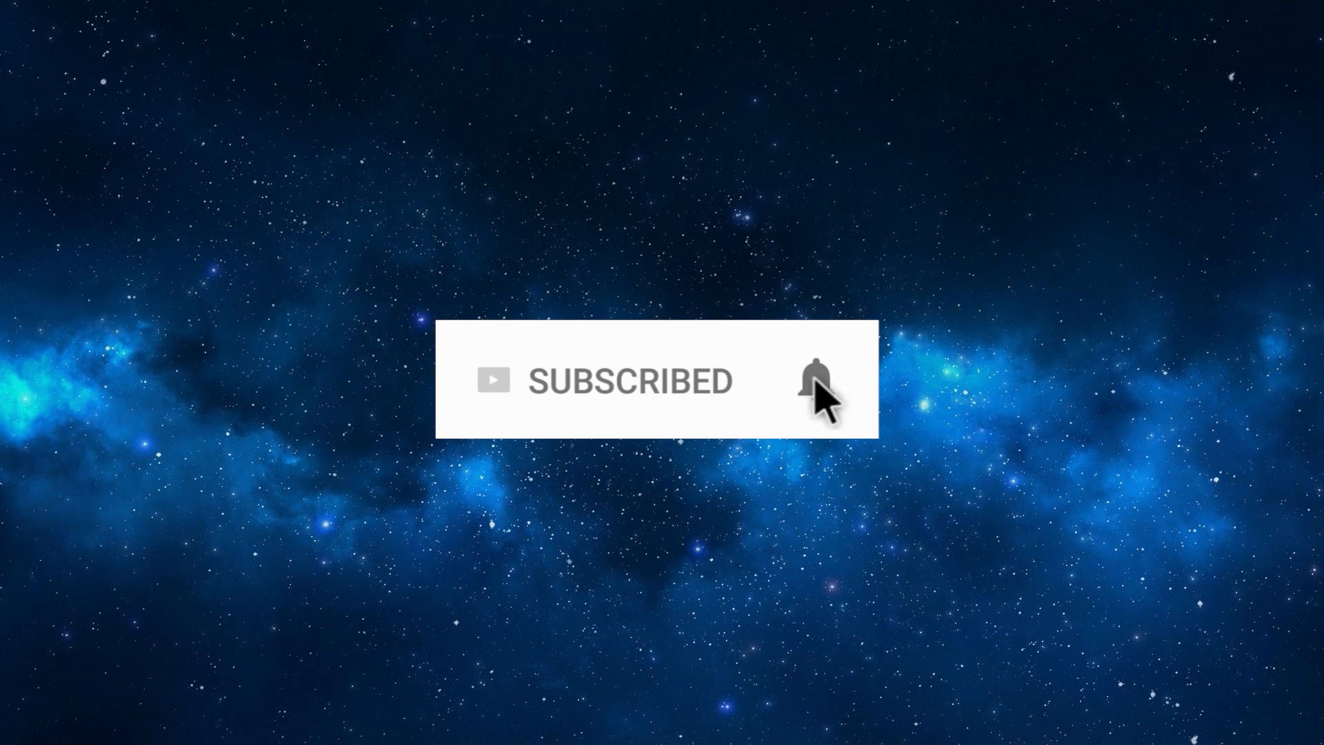